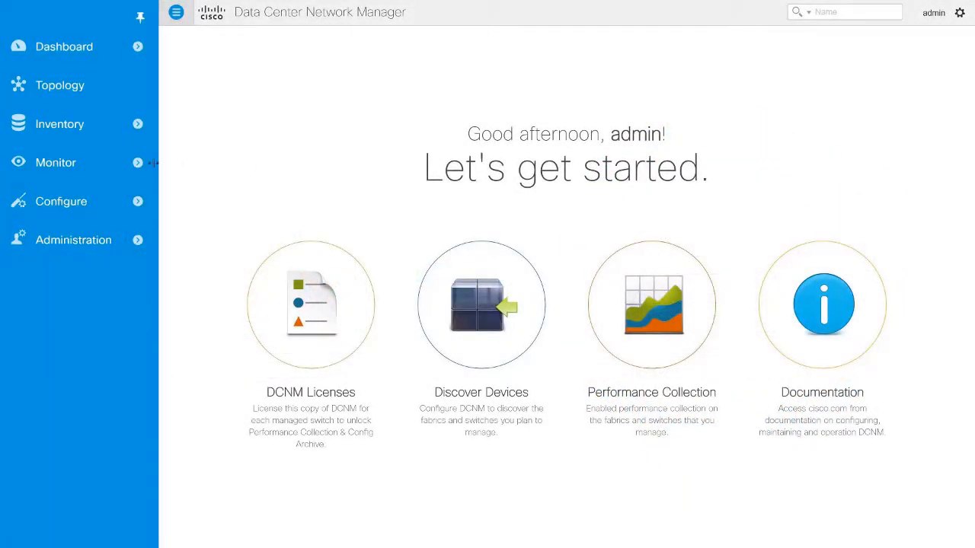
# Go to Configure > Templates > Deploy and select FabricPath_template
pyautogui.click(61, 201)
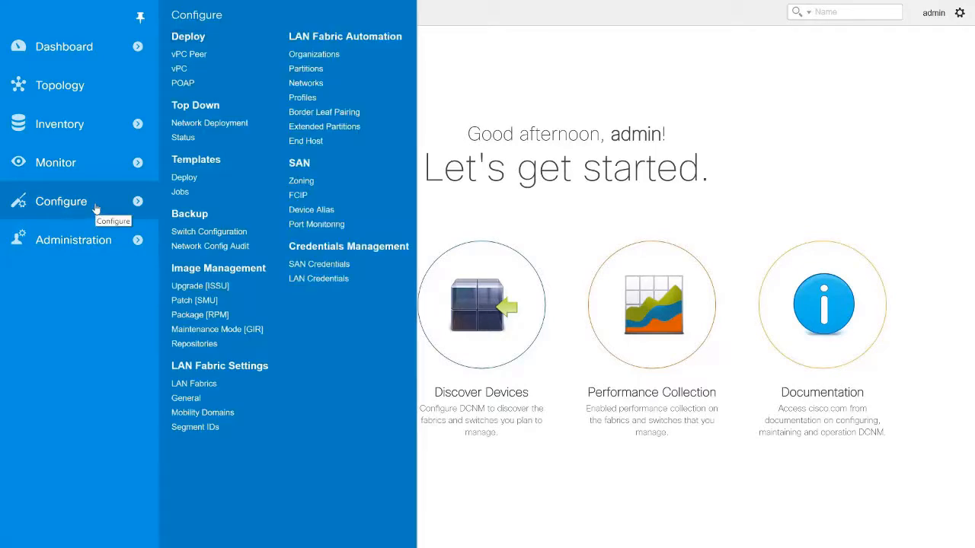
pyautogui.moveTo(184, 178)
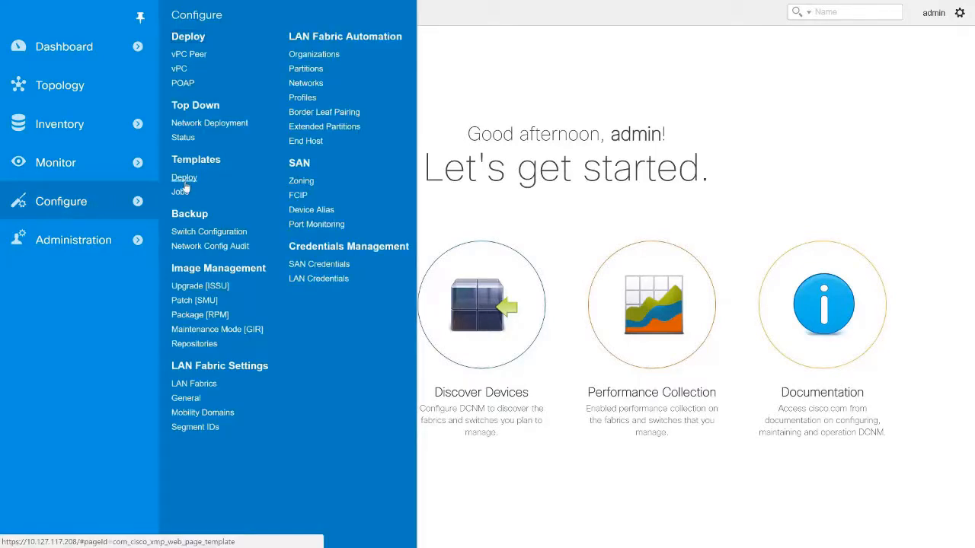
pyautogui.click(185, 176)
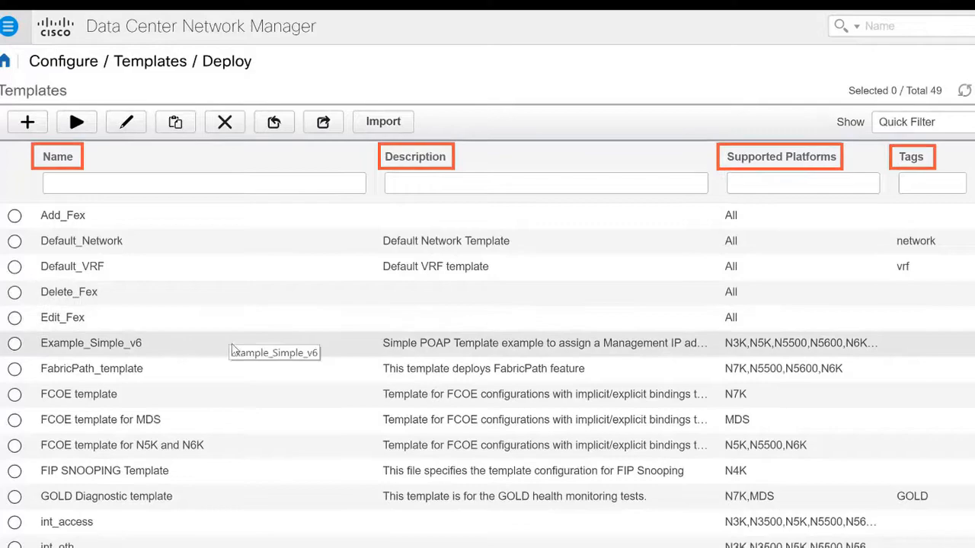
pyautogui.click(7, 24)
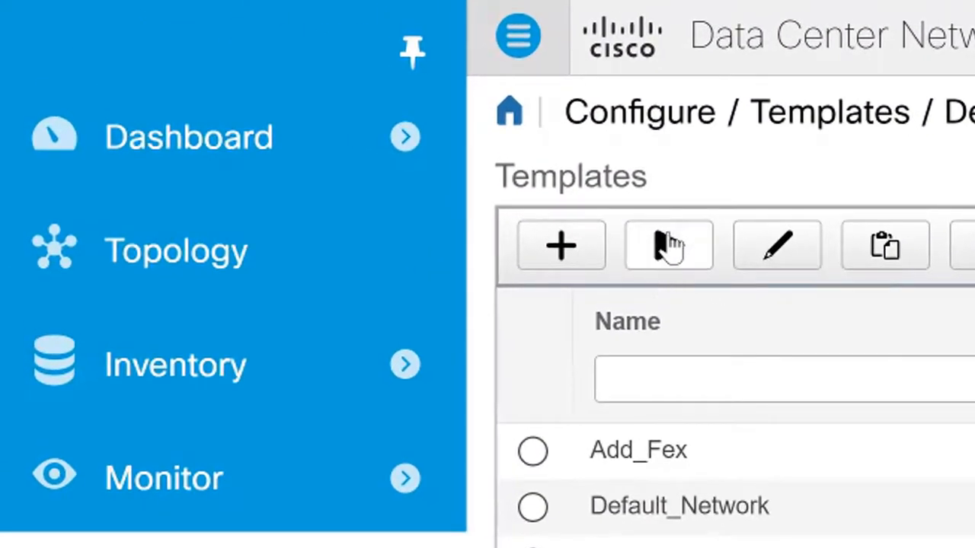
# Launch the Config Job Wizard and advance past the Welcome step
pyautogui.click(668, 245)
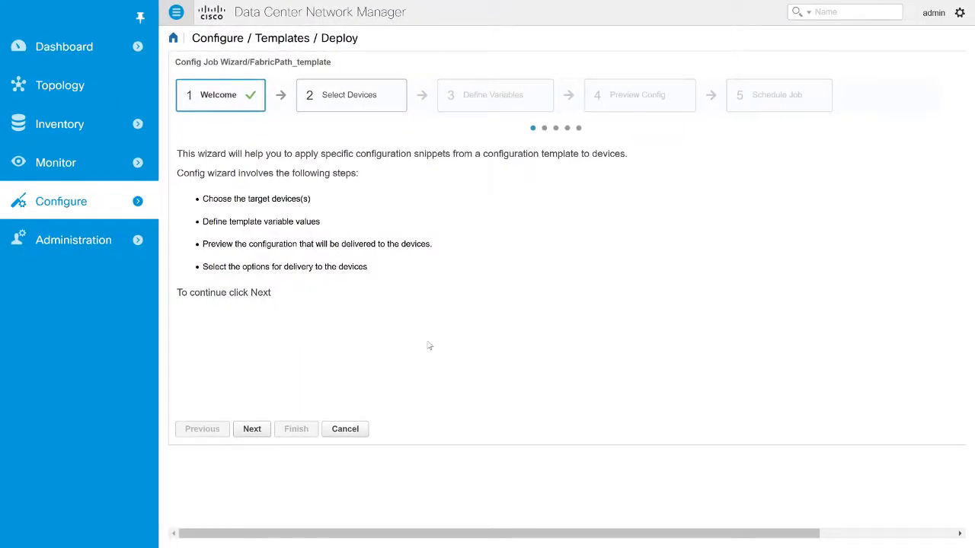
pyautogui.moveTo(486, 337)
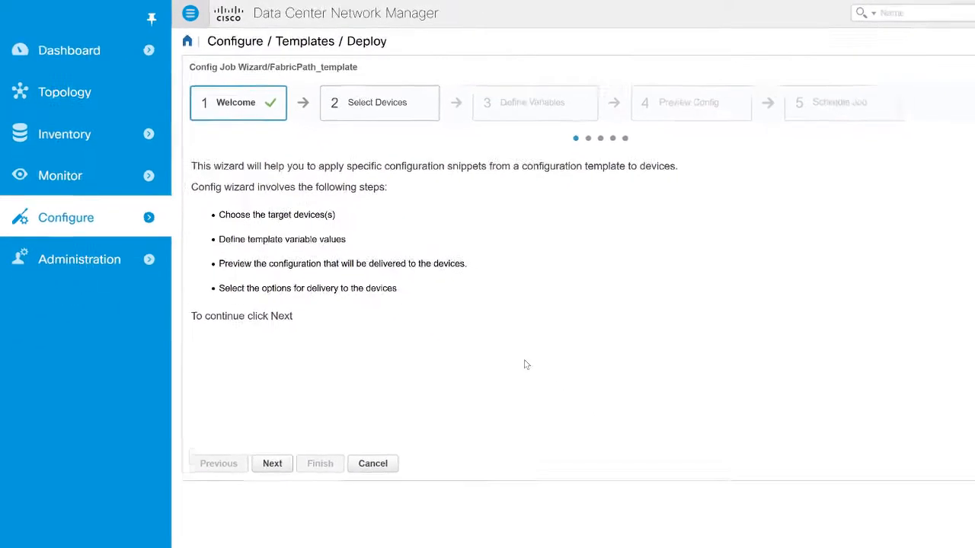
pyautogui.click(272, 464)
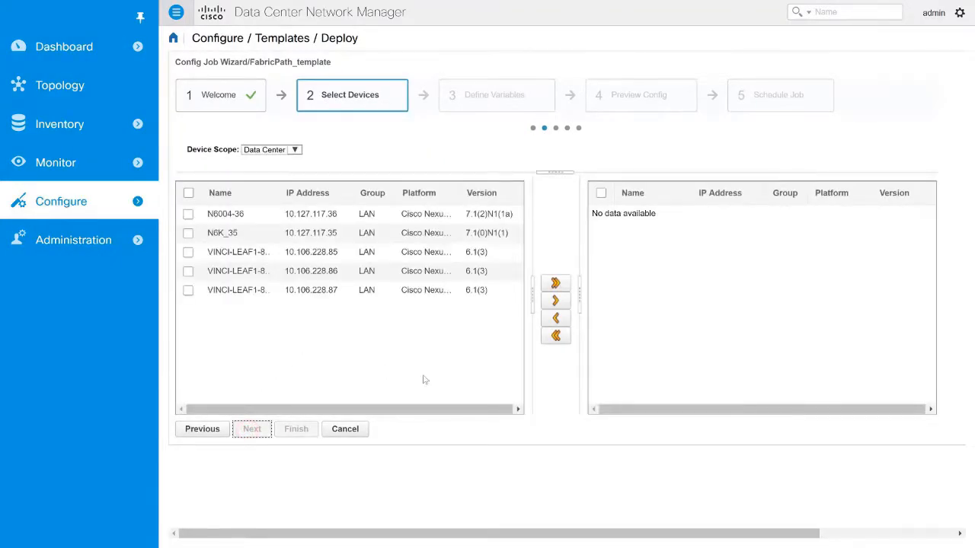
# Keep Data Center scope, select switch N6004-36 as the target, and continue
pyautogui.click(294, 149)
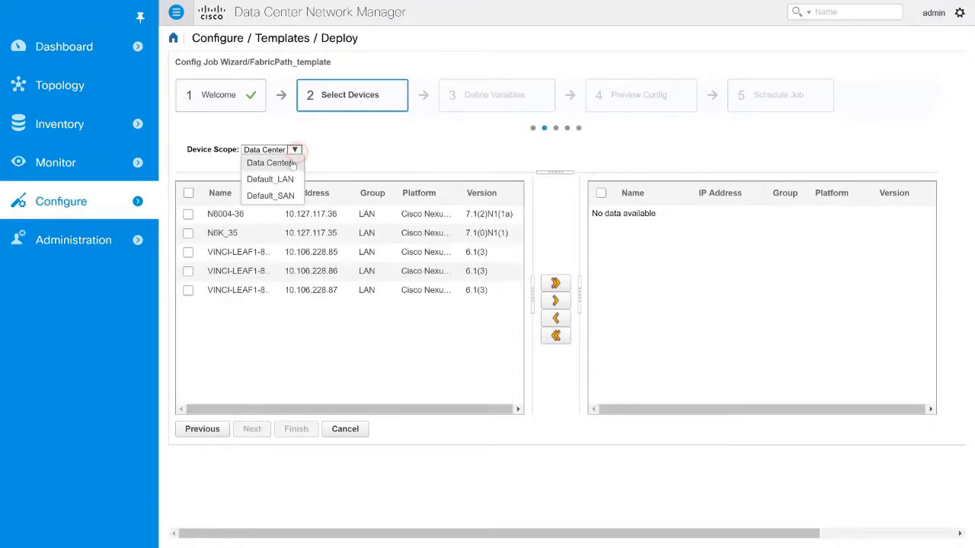
pyautogui.click(271, 163)
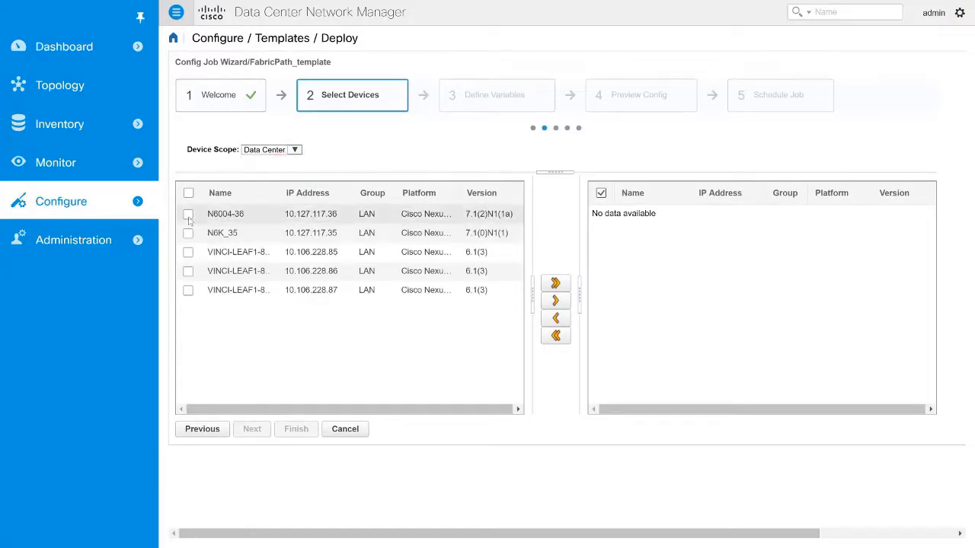
pyautogui.click(188, 214)
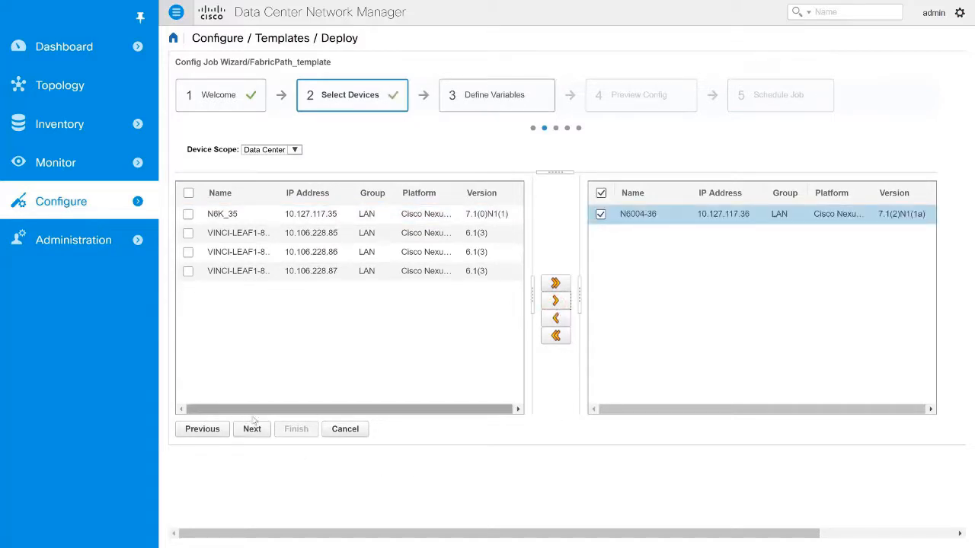
pyautogui.click(252, 430)
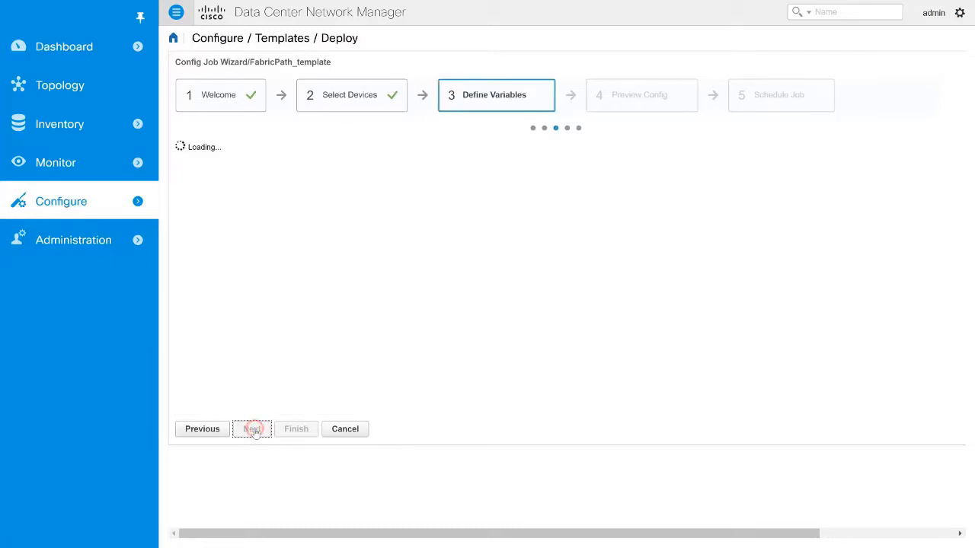
# Enter VLAN_RANGE 1 and FP_INTERFACE_RANGE eth1, then choose the preview device
pyautogui.click(251, 430)
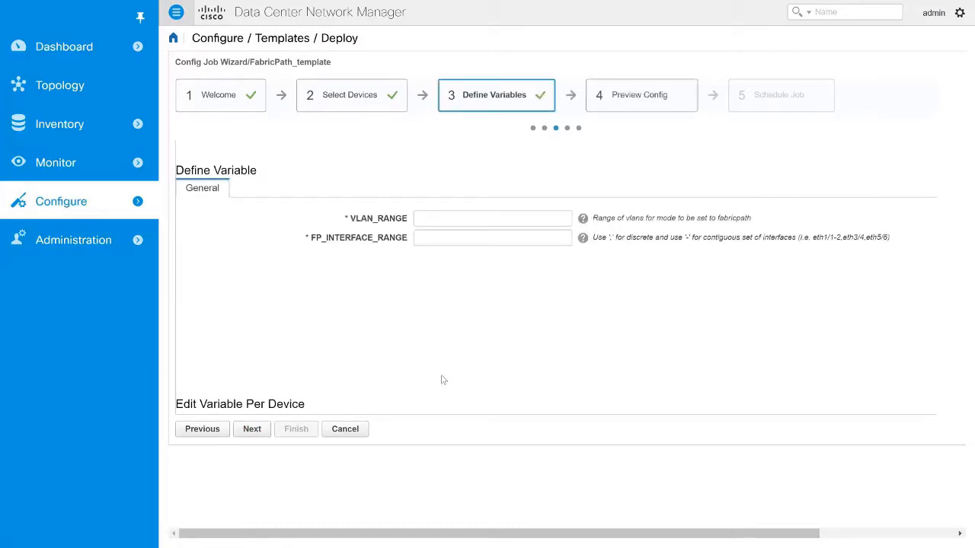
pyautogui.moveTo(453, 372)
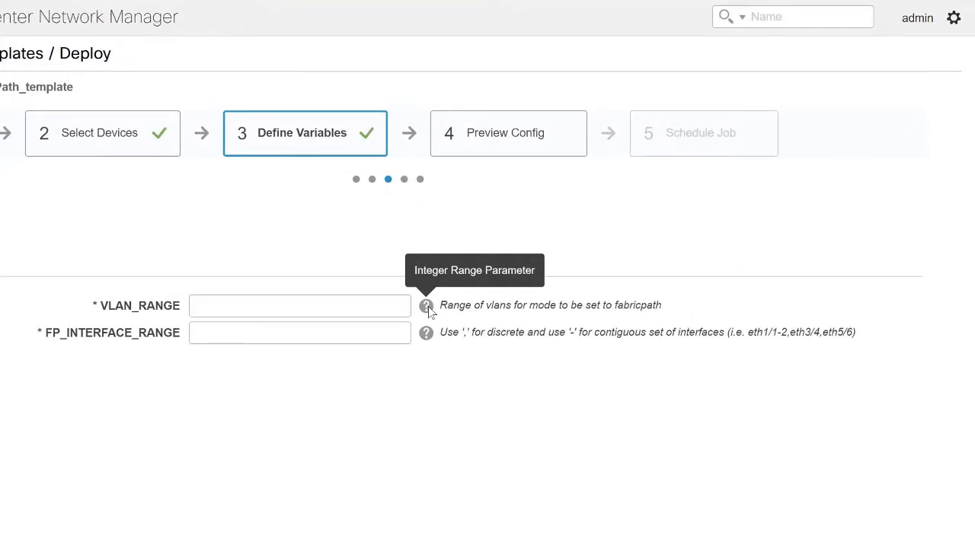
pyautogui.moveTo(428, 342)
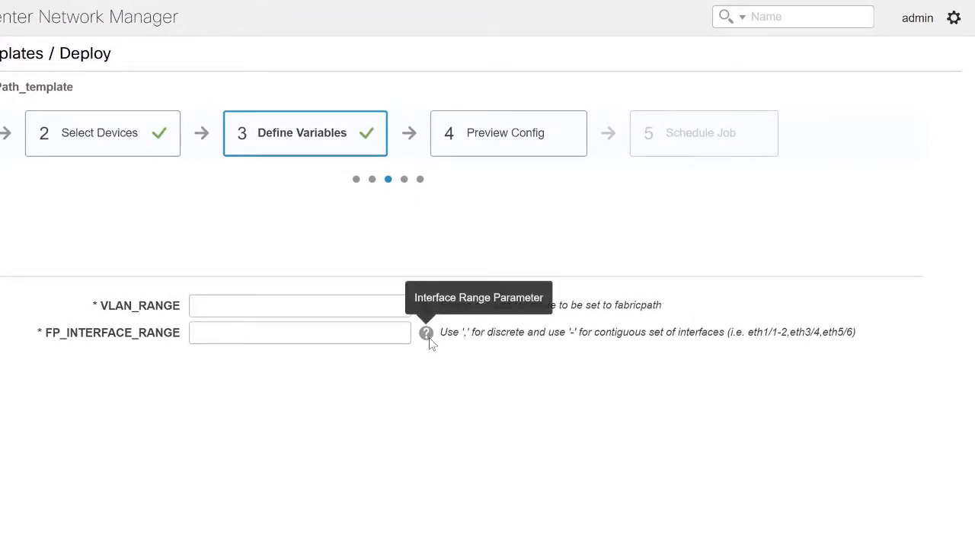
pyautogui.moveTo(504, 399)
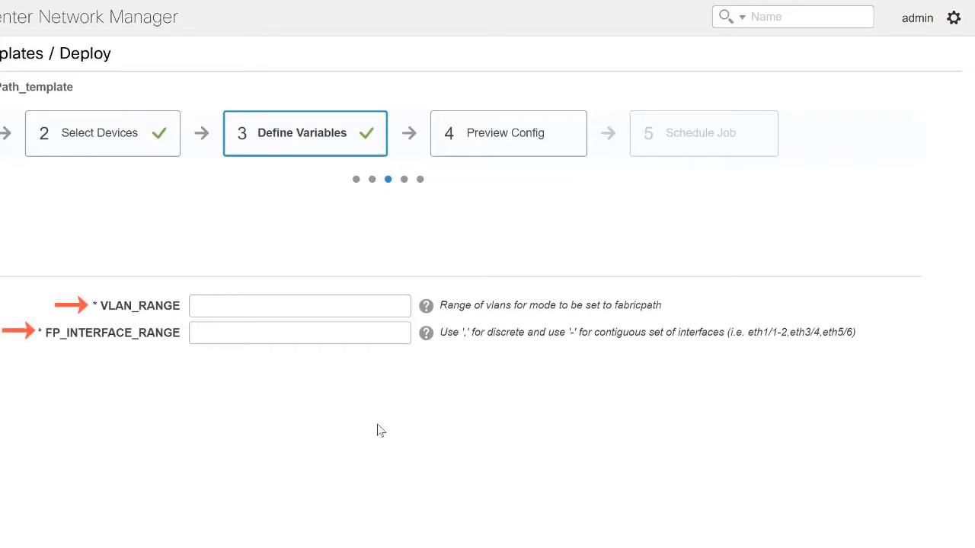
pyautogui.click(299, 306)
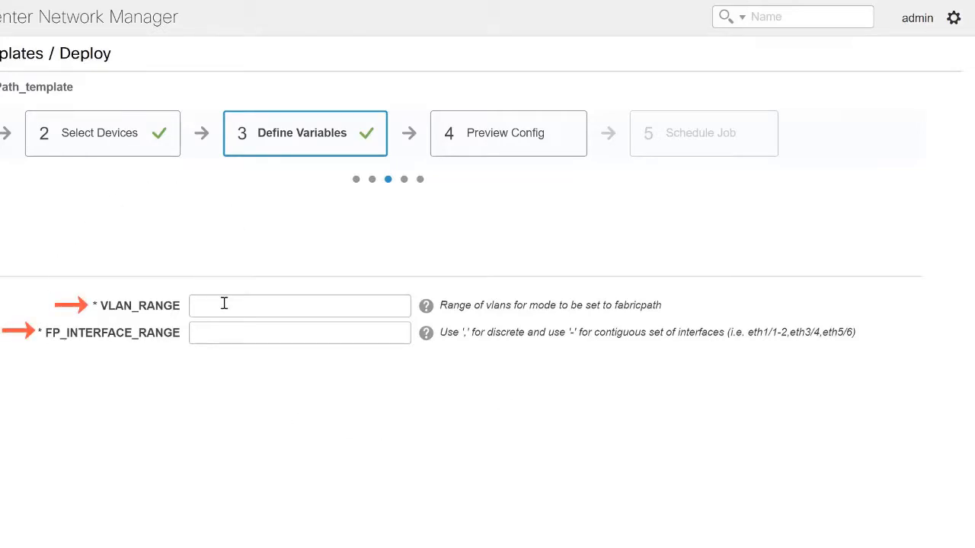
pyautogui.write('1')
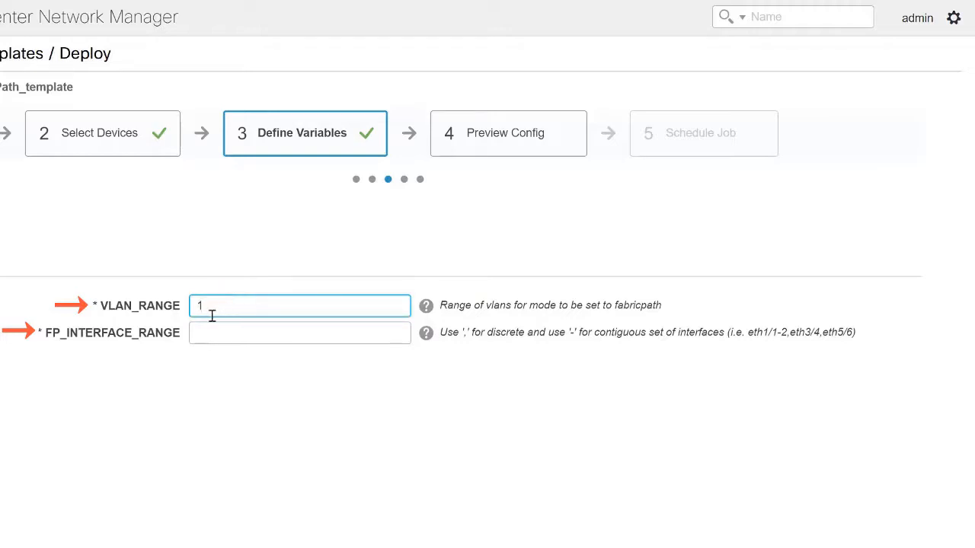
pyautogui.write('et')
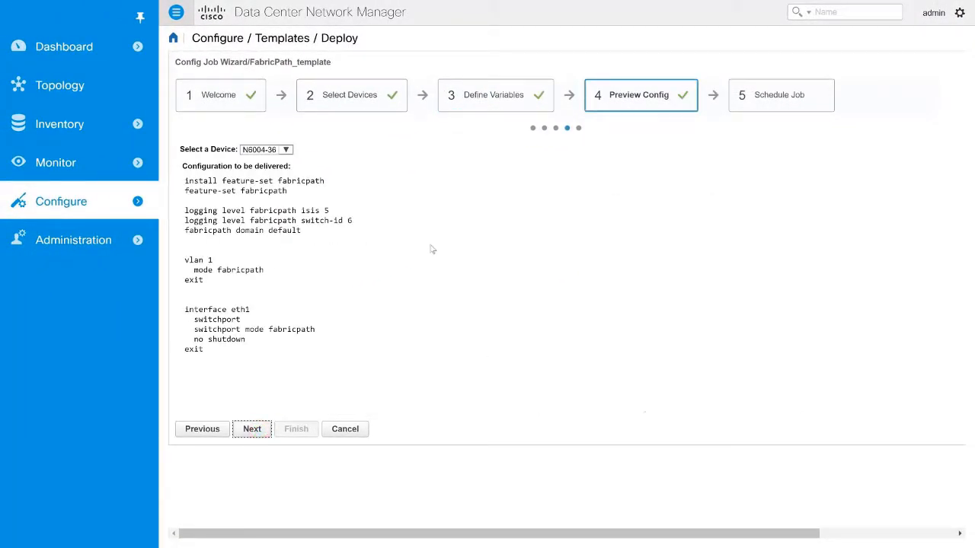
pyautogui.click(285, 149)
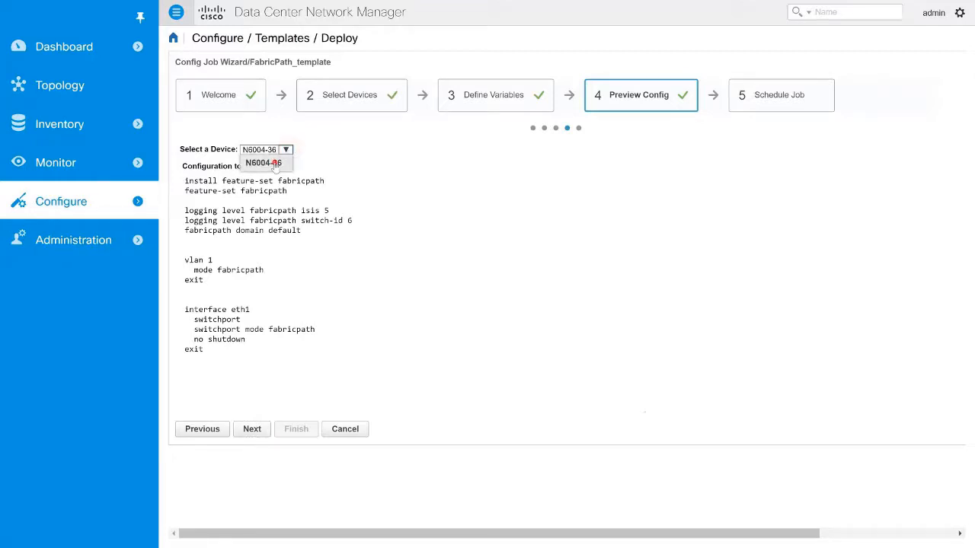
pyautogui.click(263, 163)
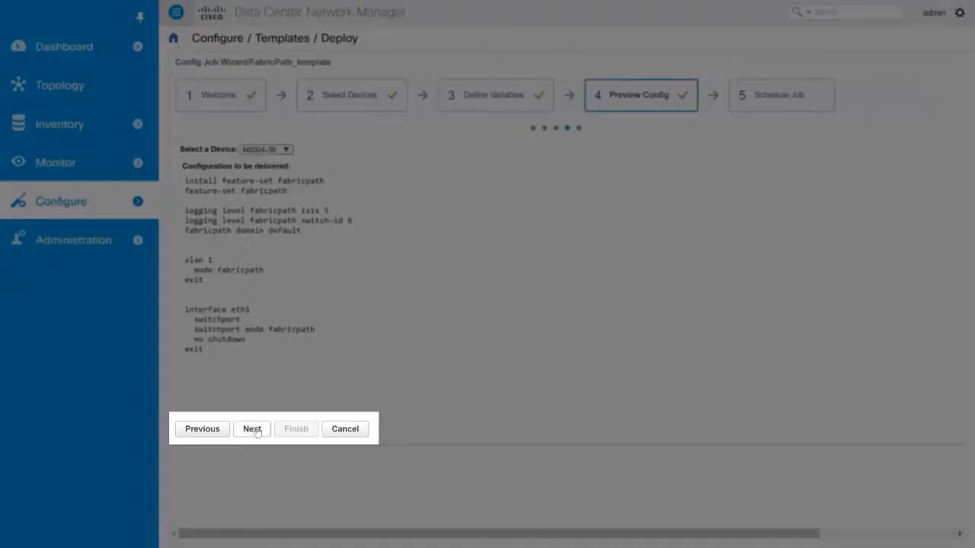
# Schedule the job for 17 March 2017 13:56 with Copy Run to Start enabled
pyautogui.click(251, 429)
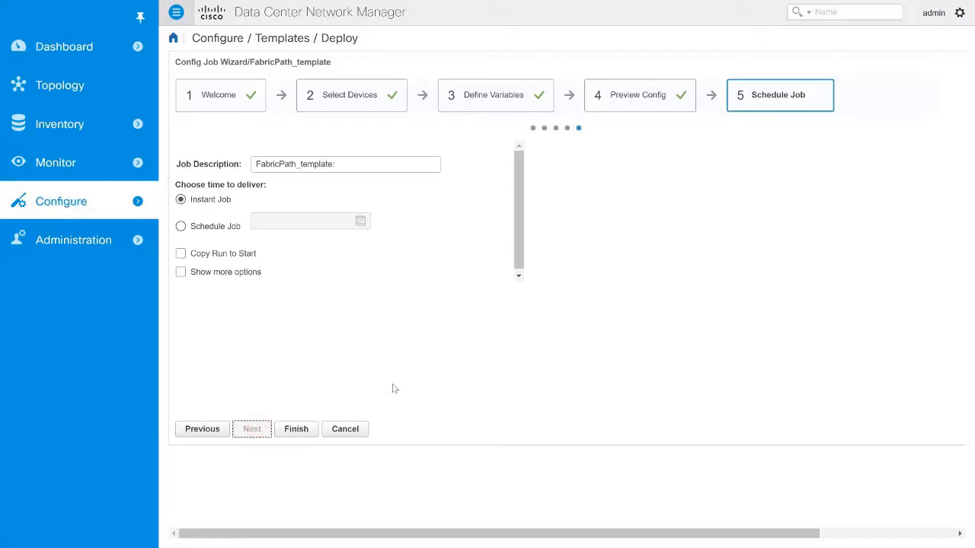
pyautogui.moveTo(447, 335)
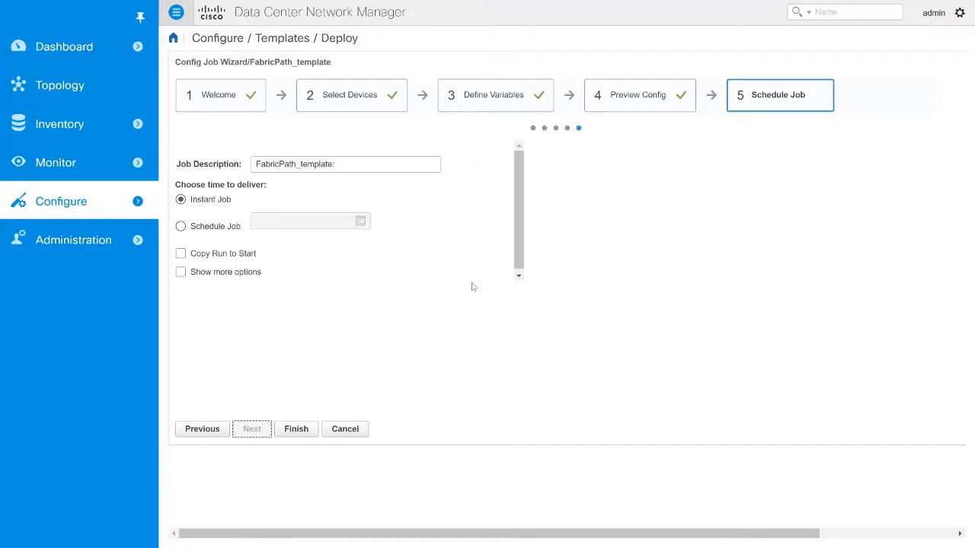
pyautogui.moveTo(296, 366)
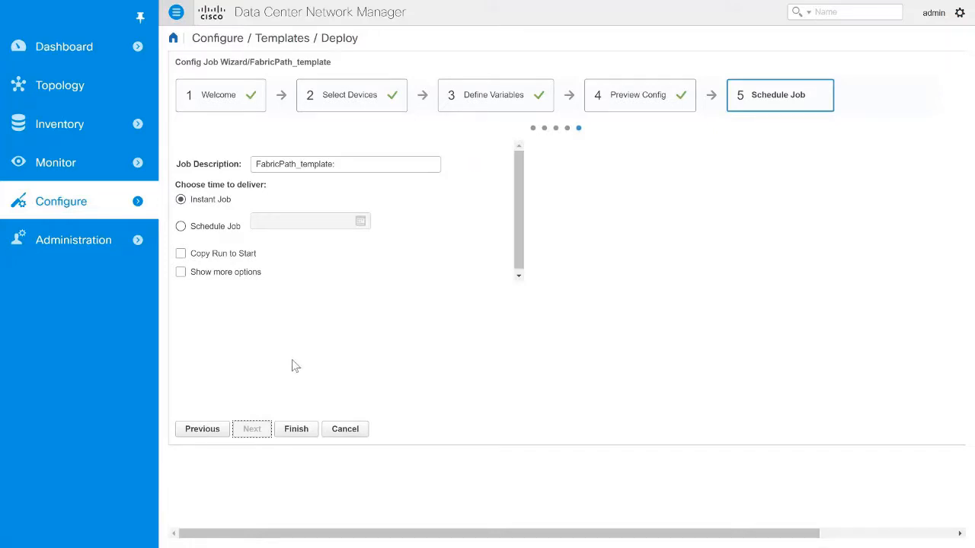
pyautogui.moveTo(291, 365)
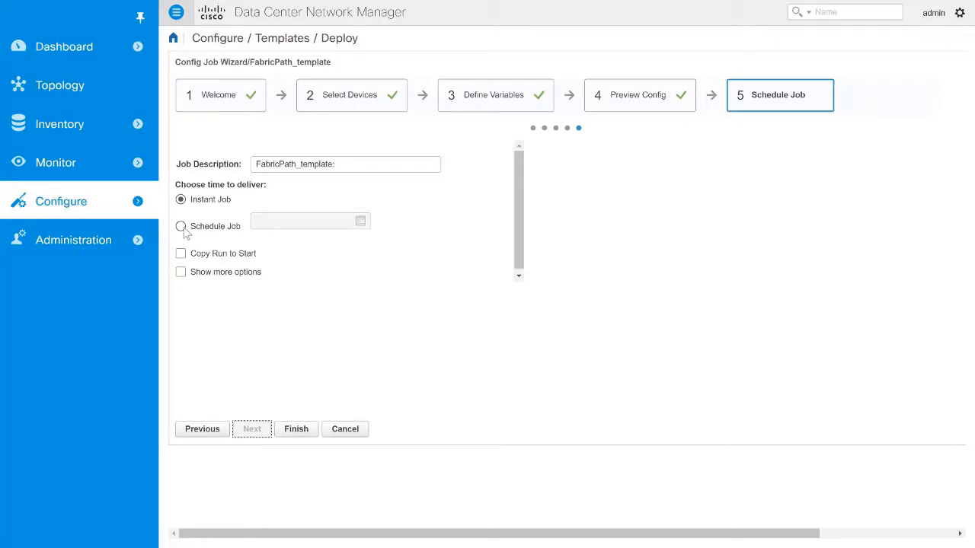
pyautogui.click(181, 226)
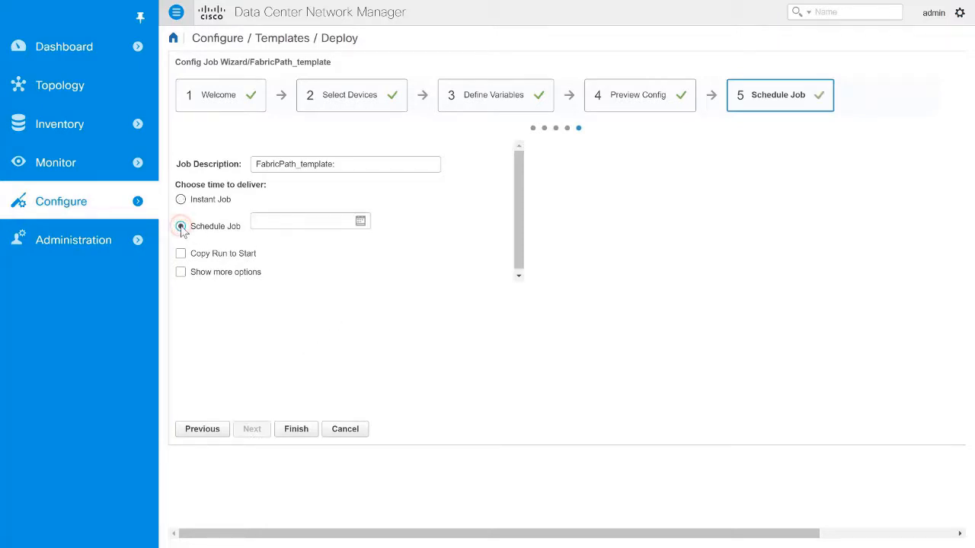
pyautogui.click(181, 226)
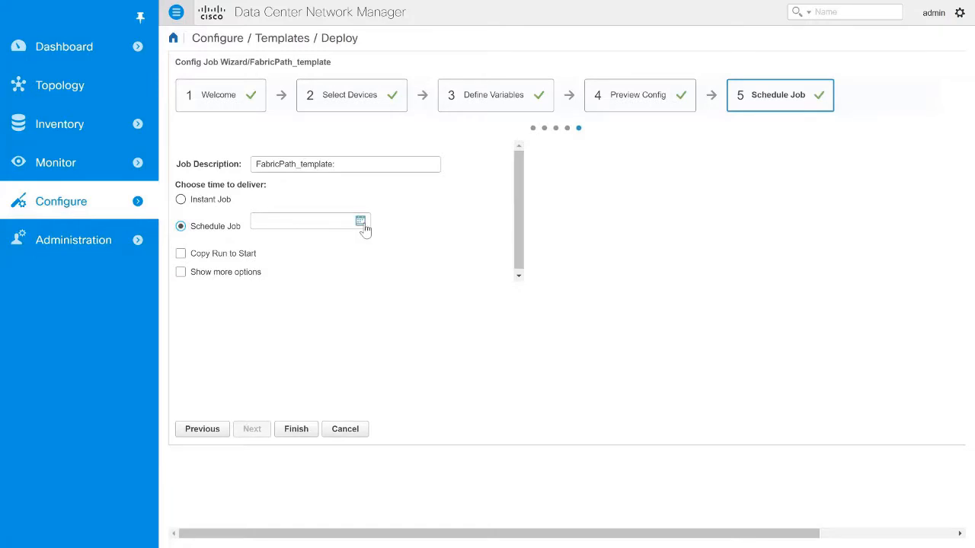
pyautogui.click(356, 221)
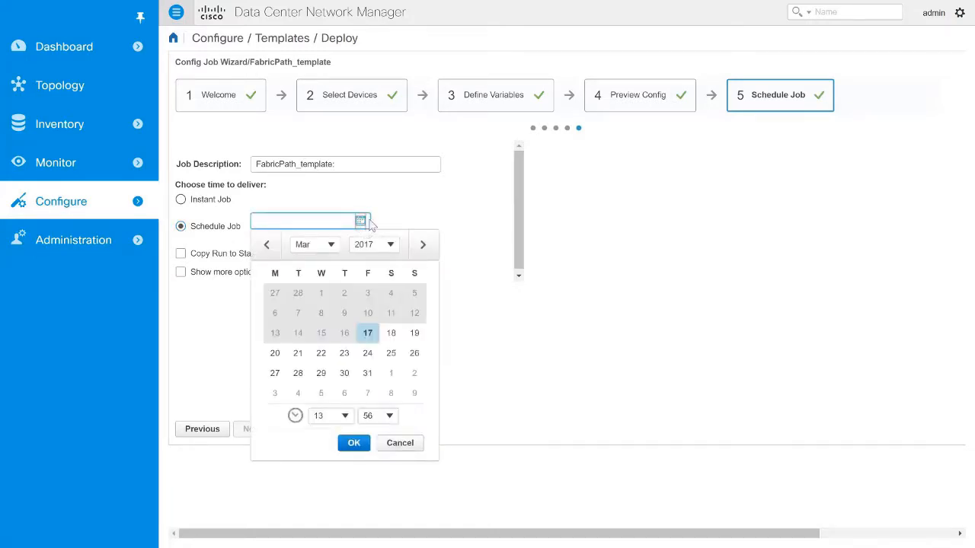
pyautogui.moveTo(367, 333)
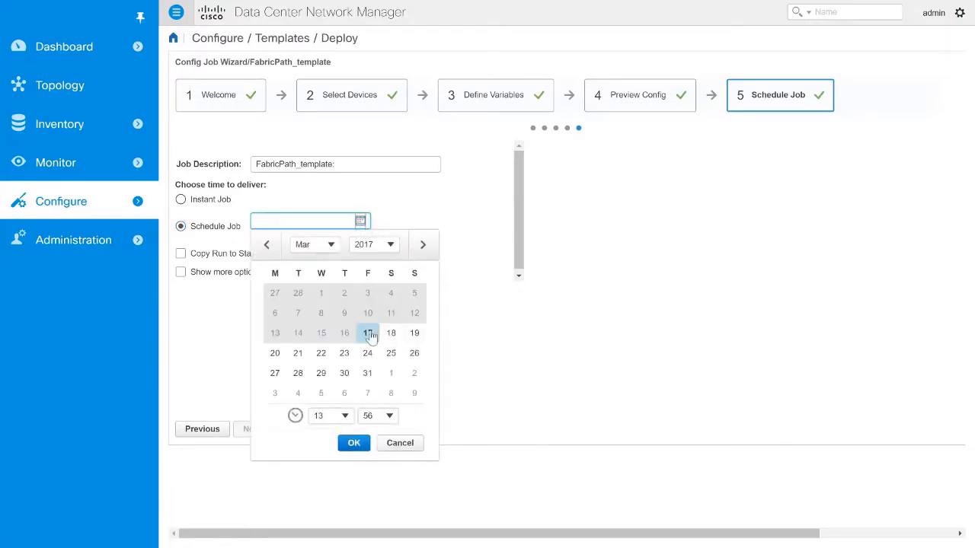
pyautogui.click(354, 444)
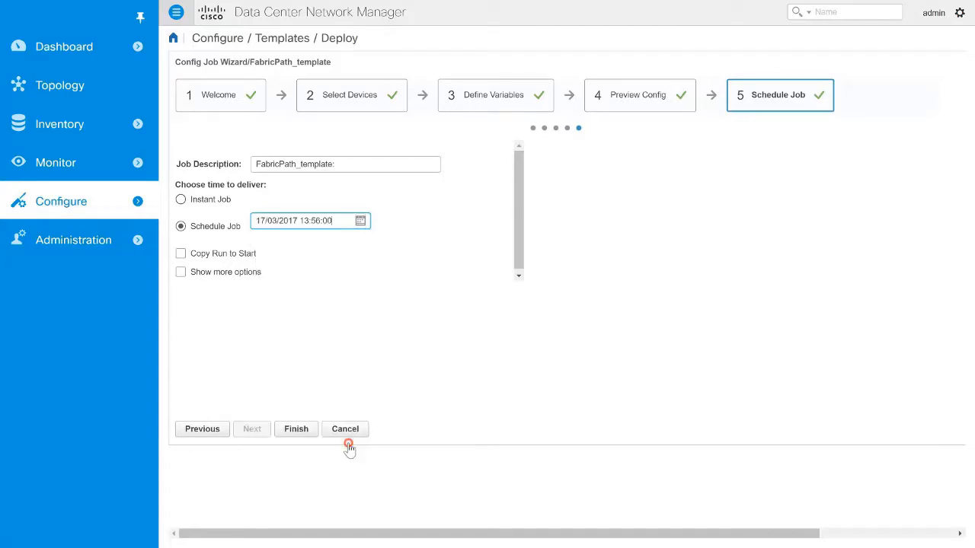
pyautogui.click(181, 252)
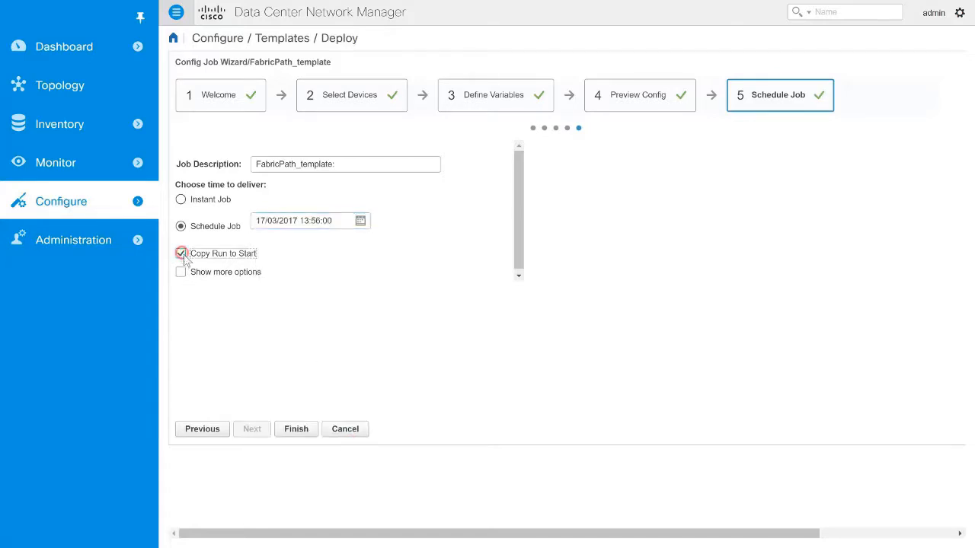
pyautogui.click(181, 253)
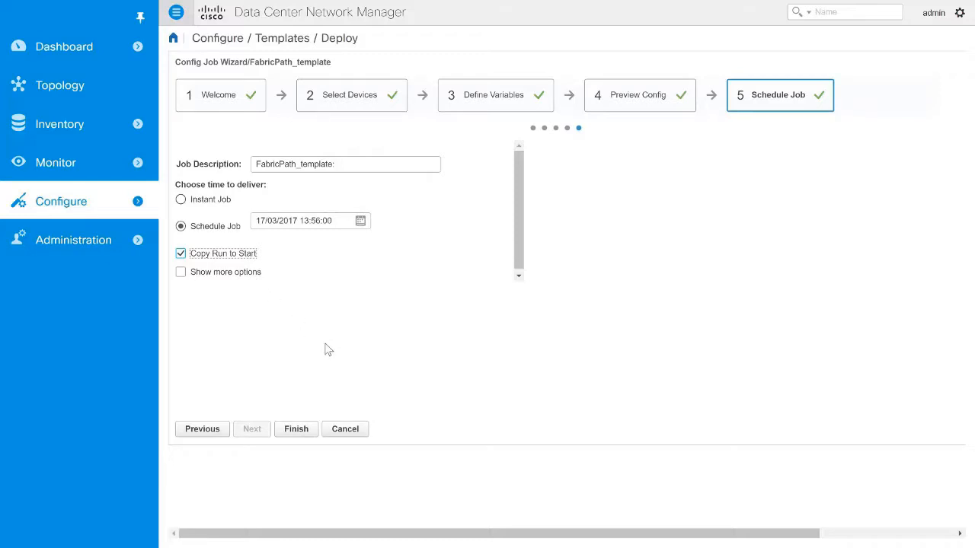
# Show more options, switch to Instant Job, and finish the wizard
pyautogui.click(180, 272)
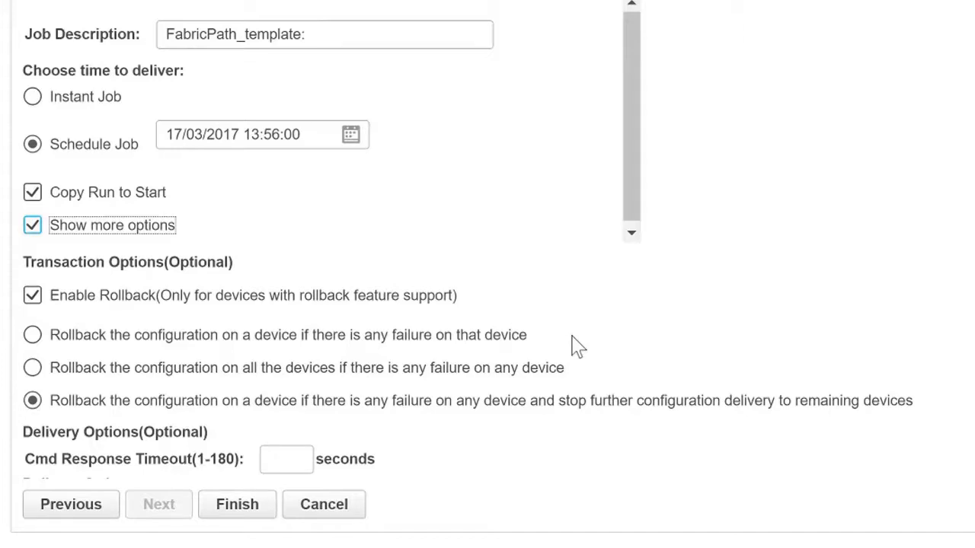
pyautogui.click(32, 296)
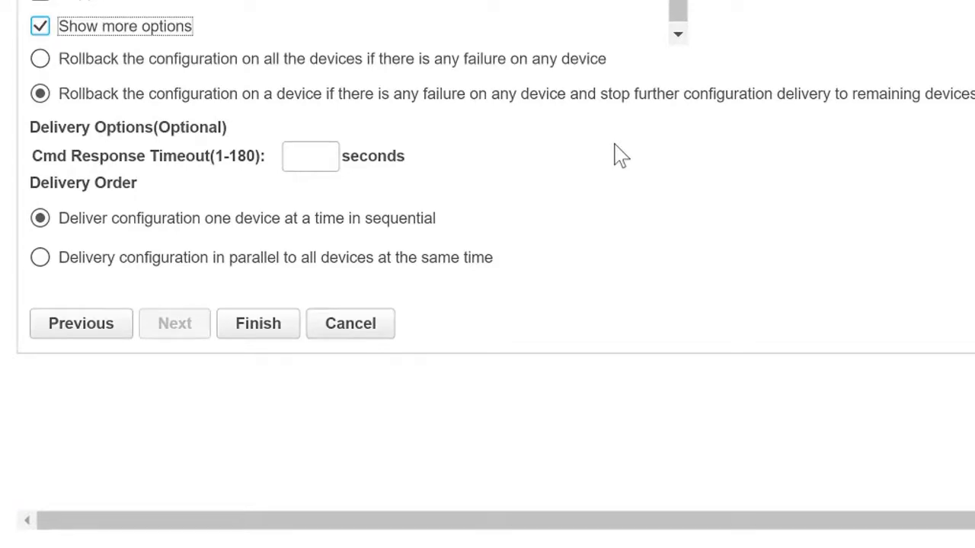
pyautogui.scroll(3)
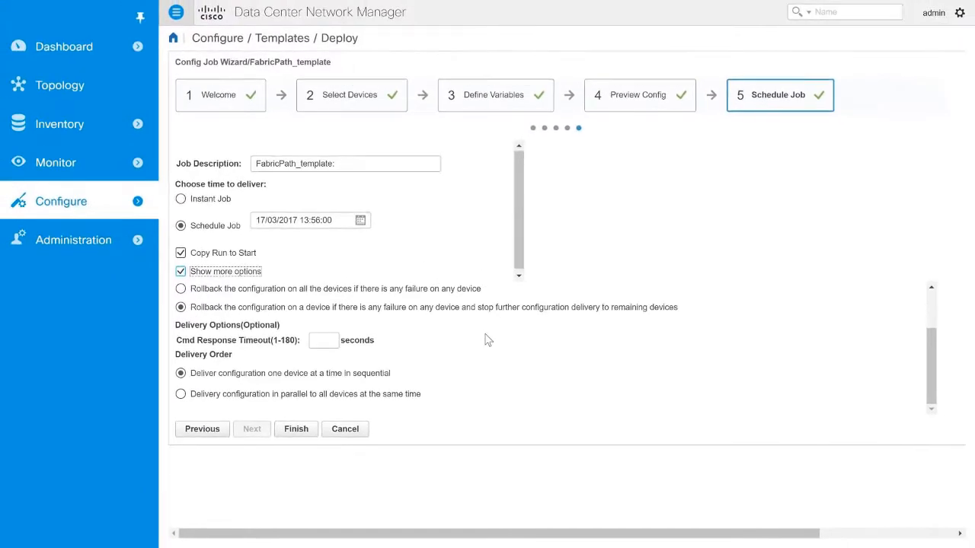
pyautogui.click(181, 199)
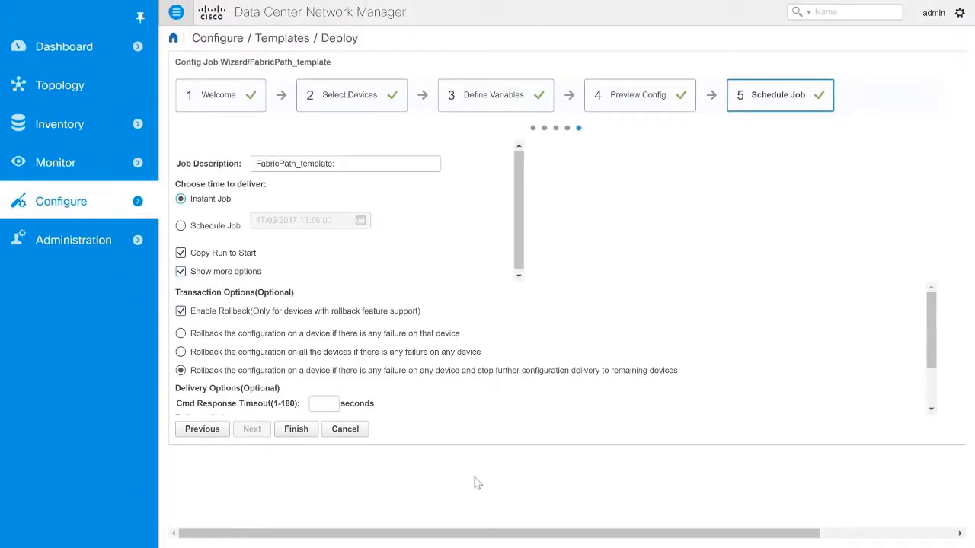
pyautogui.moveTo(296, 434)
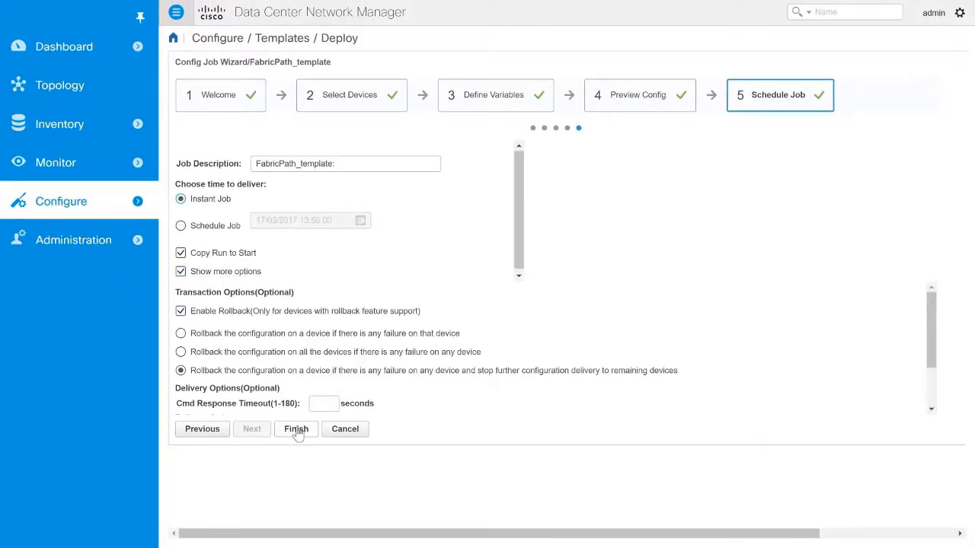
pyautogui.click(295, 429)
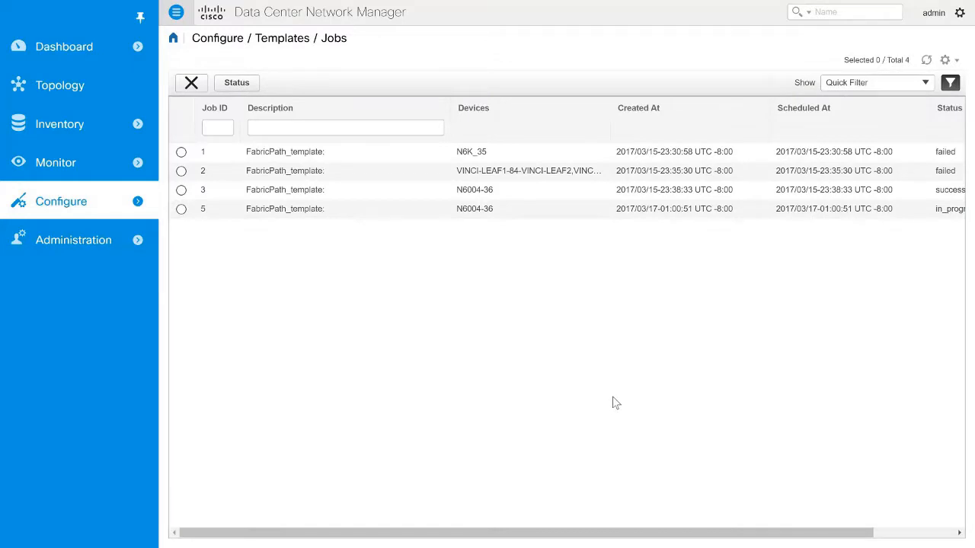
# Open job 3's Command Execution Status for N6004-36, confirm SUCCESS, and close it
pyautogui.click(181, 189)
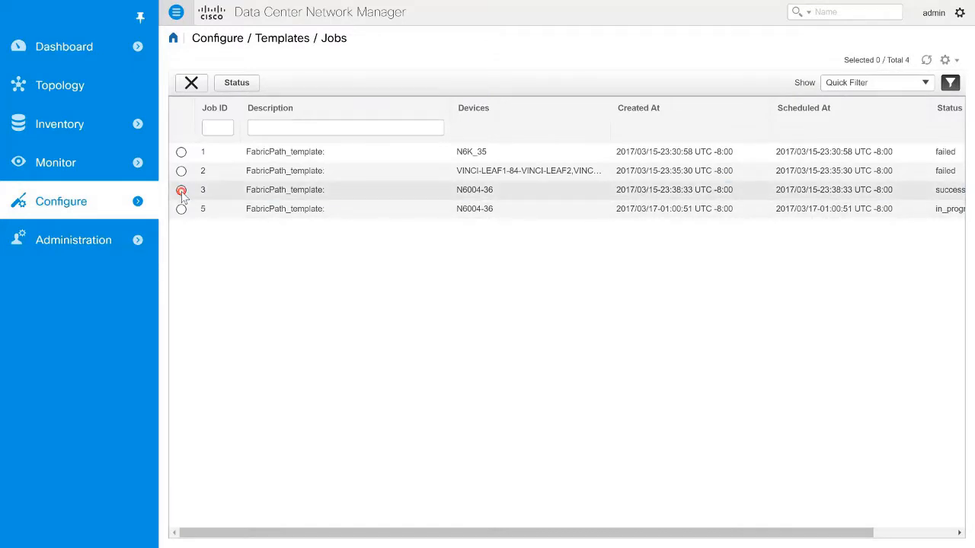
pyautogui.click(181, 189)
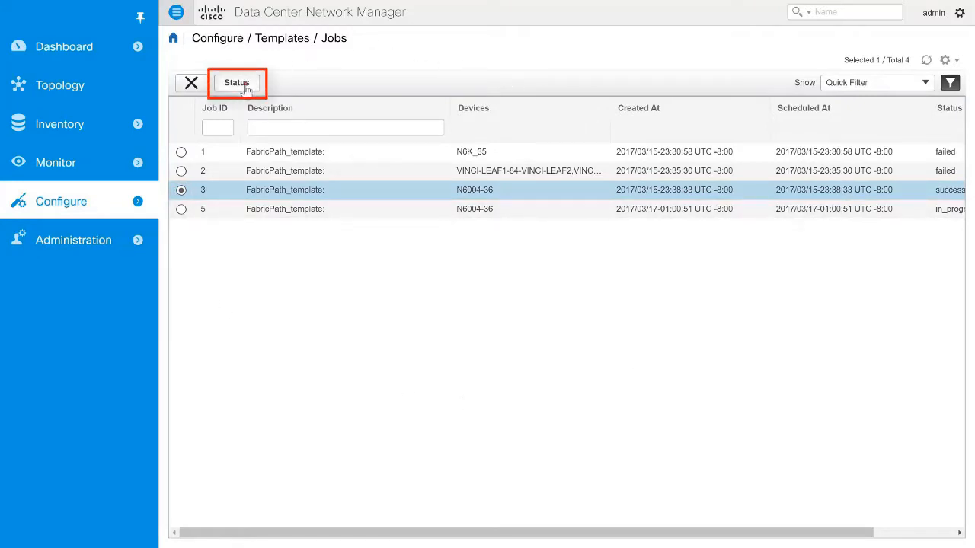
pyautogui.click(237, 83)
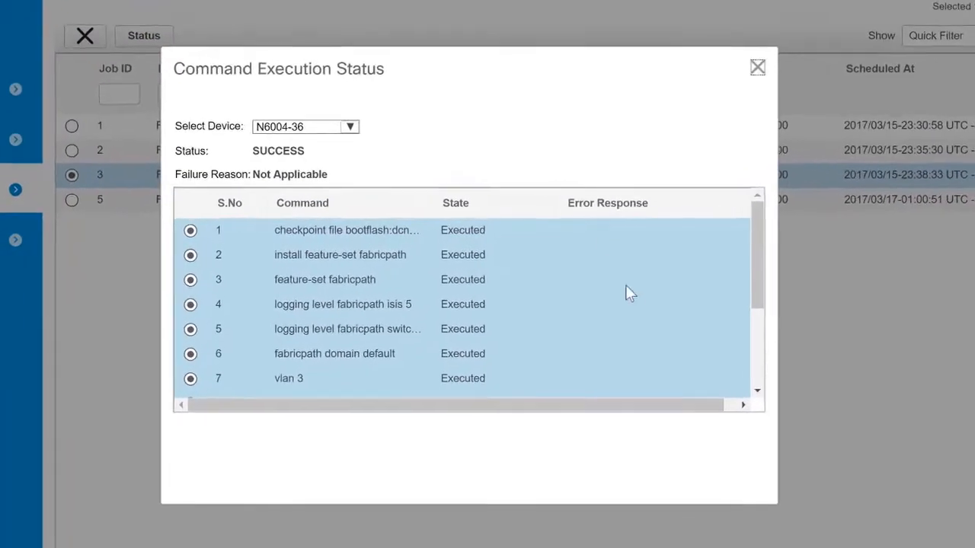
pyautogui.scroll(-3)
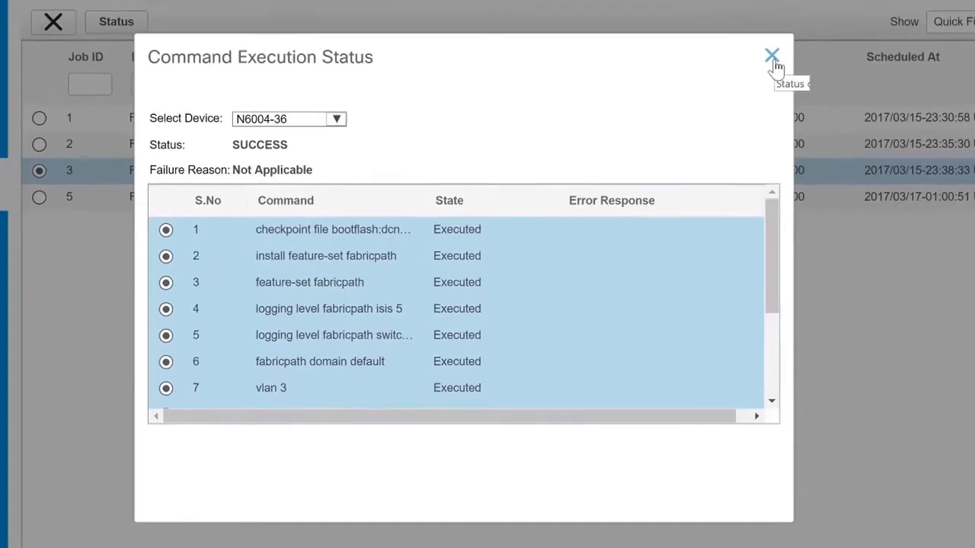
pyautogui.click(768, 55)
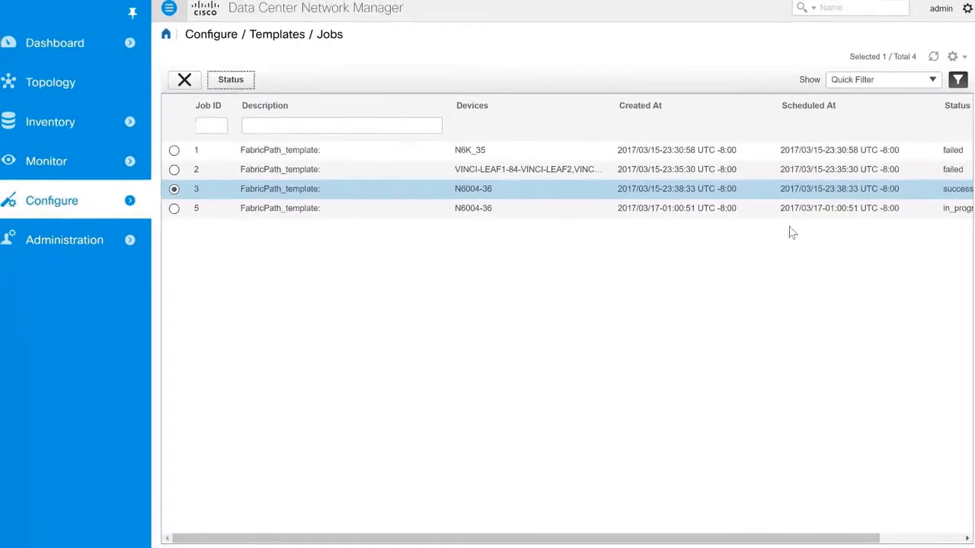